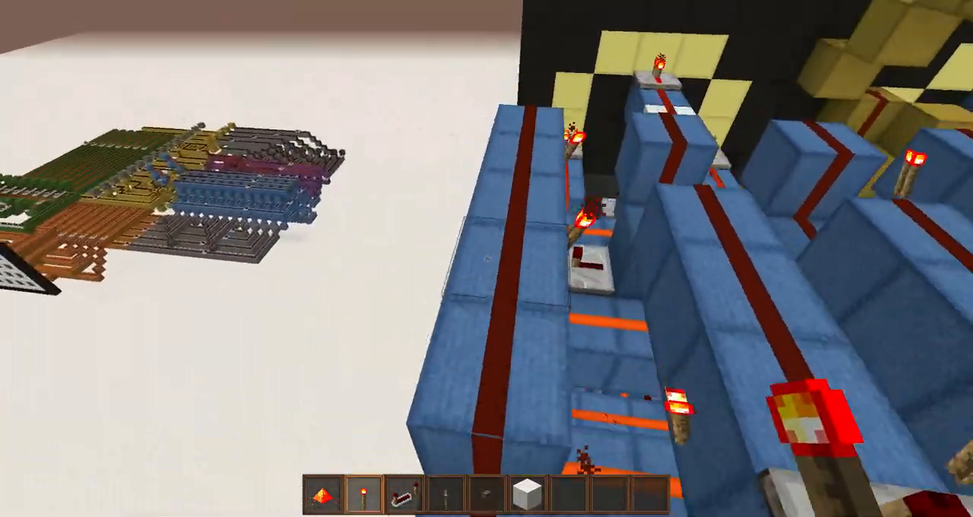
{"action": "mouse_move", "coordinate": [487, 258]}
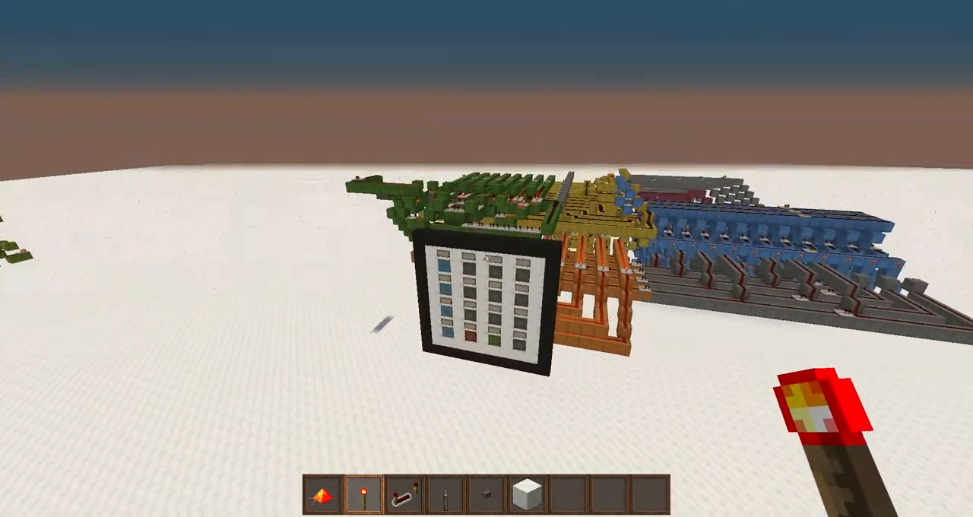
{"action": "mouse_move", "coordinate": [486, 258]}
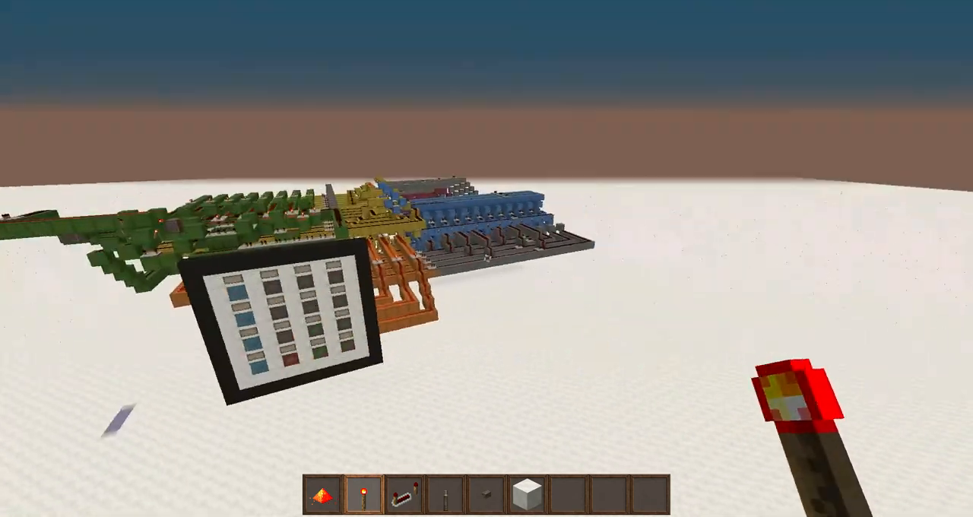
{"action": "mouse_move", "coordinate": [486, 258]}
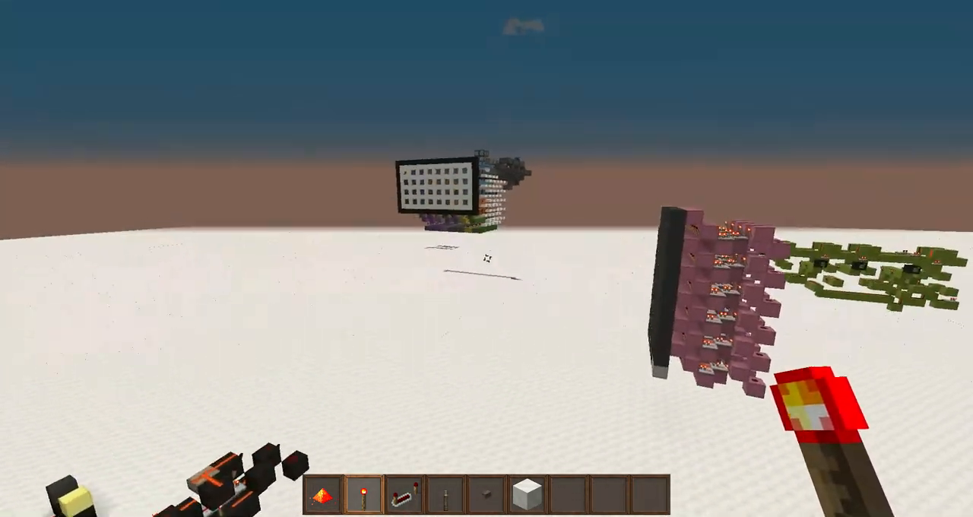
{"action": "mouse_move", "coordinate": [486, 258]}
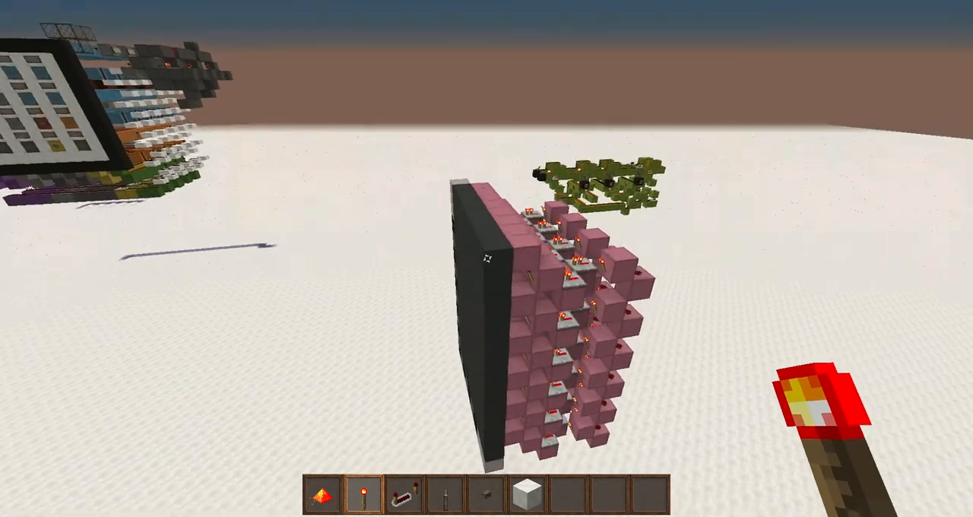
{"action": "mouse_move", "coordinate": [486, 259]}
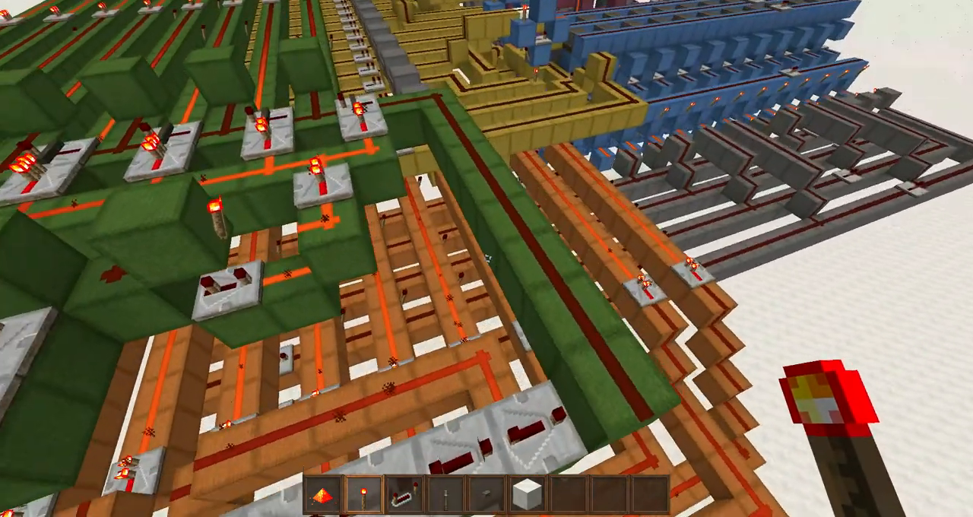
{"action": "mouse_move", "coordinate": [486, 258]}
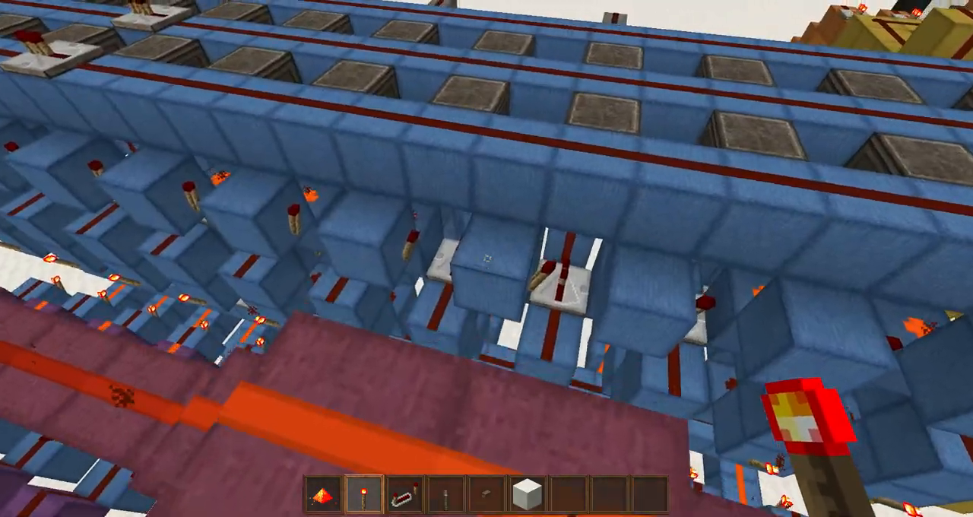
{"action": "mouse_move", "coordinate": [486, 258]}
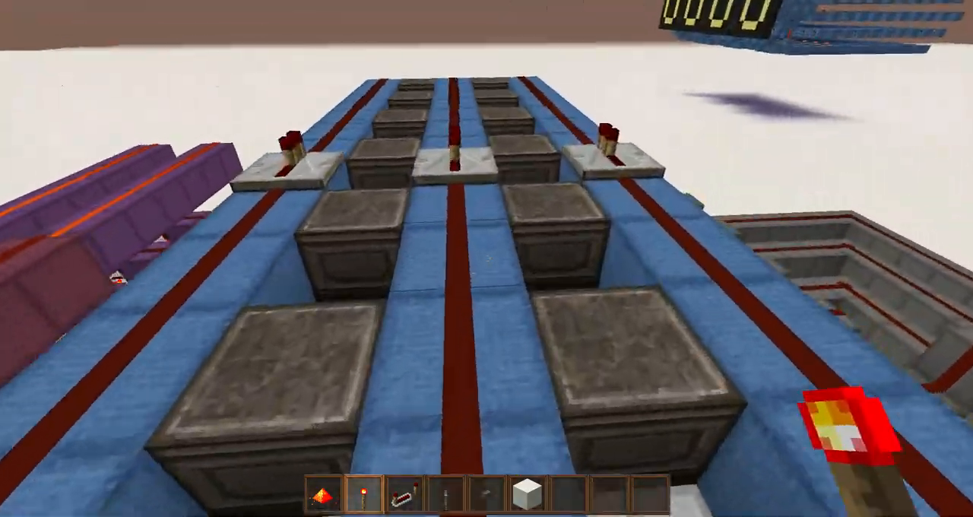
{"action": "mouse_move", "coordinate": [486, 259]}
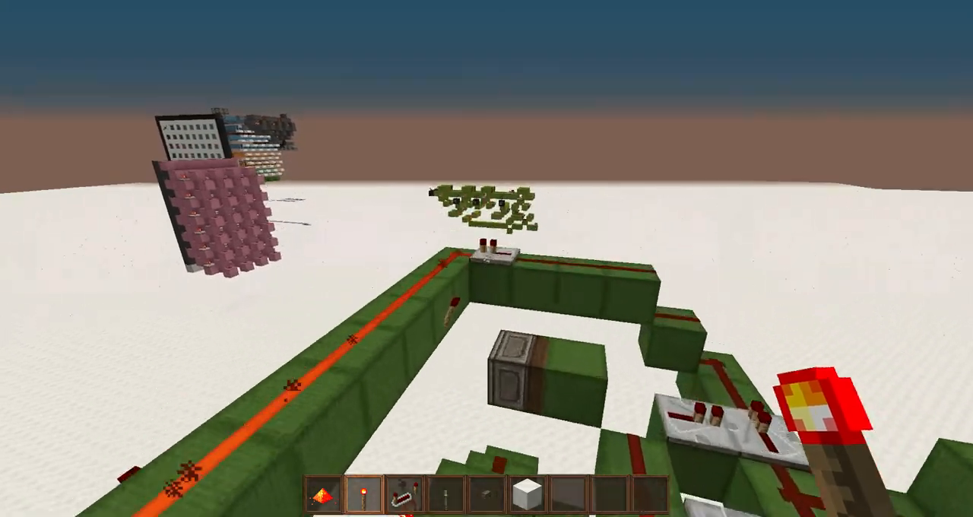
{"action": "mouse_move", "coordinate": [487, 258]}
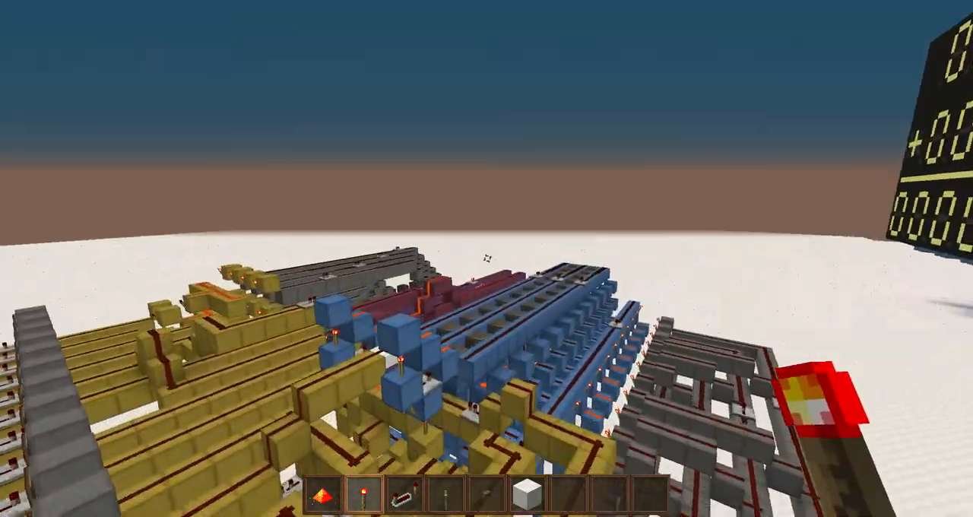
{"action": "mouse_move", "coordinate": [486, 258]}
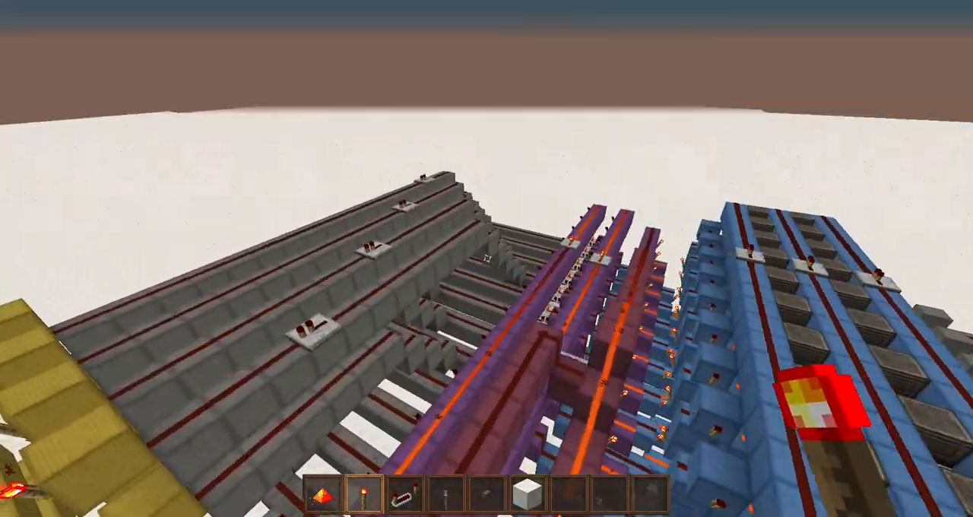
{"action": "mouse_move", "coordinate": [487, 258]}
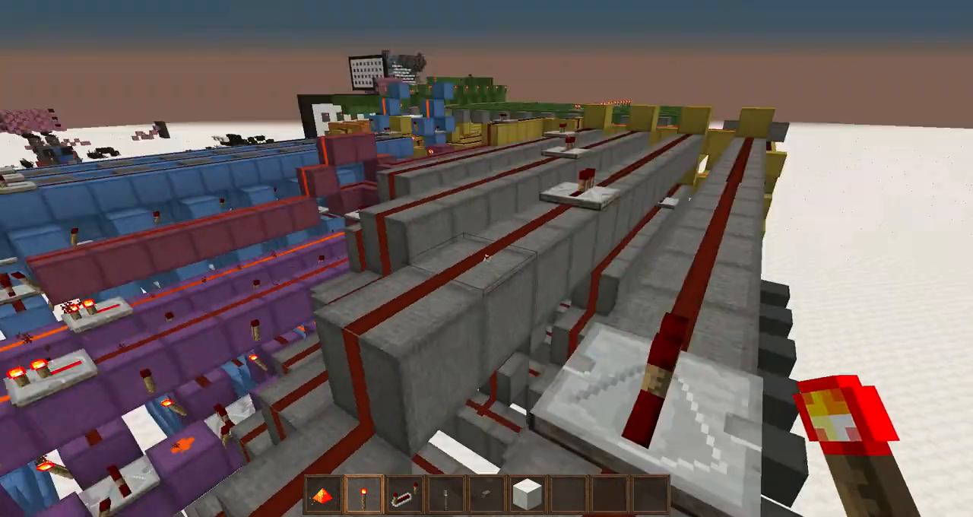
{"action": "mouse_move", "coordinate": [486, 258]}
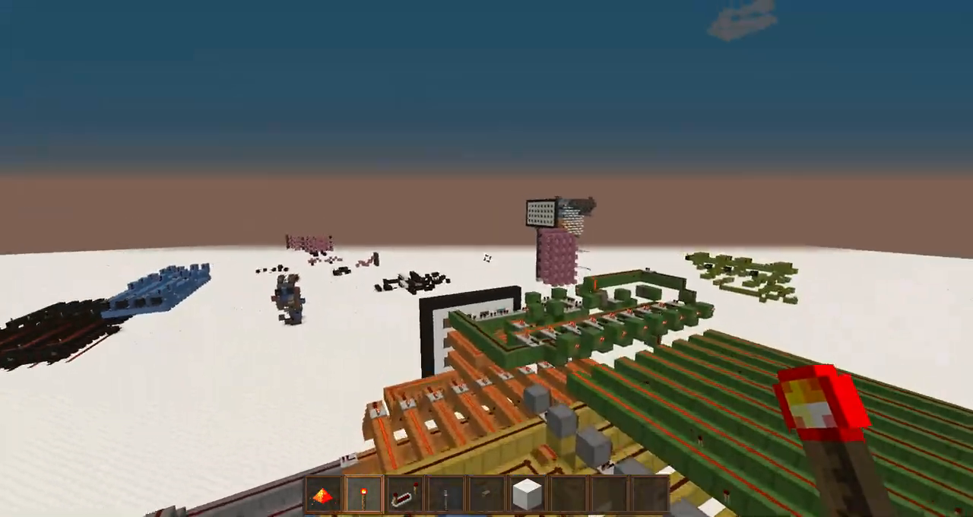
{"action": "mouse_move", "coordinate": [486, 258]}
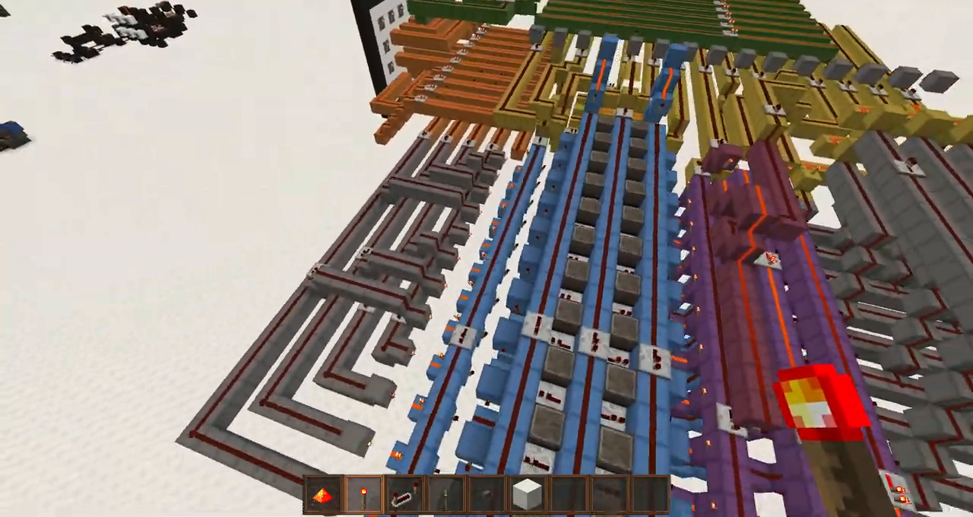
{"action": "mouse_move", "coordinate": [487, 258]}
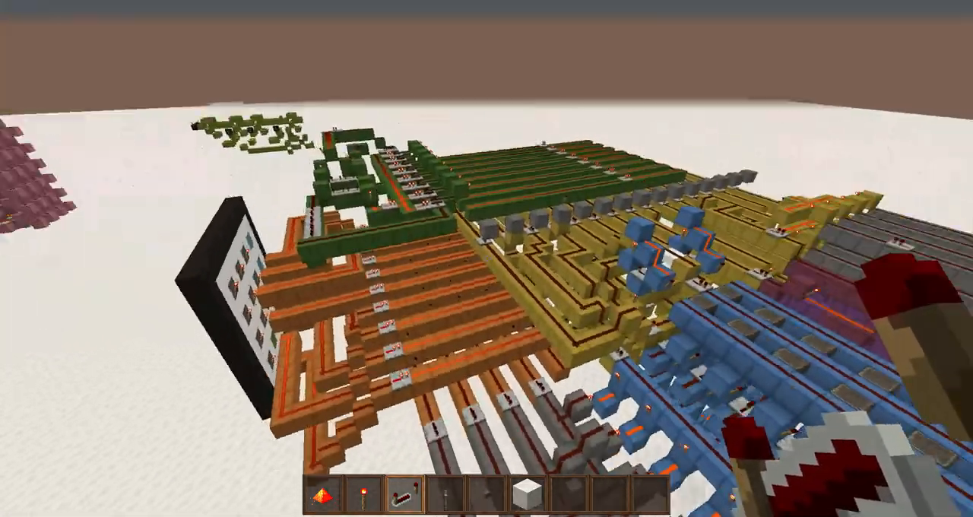
{"action": "mouse_move", "coordinate": [486, 258]}
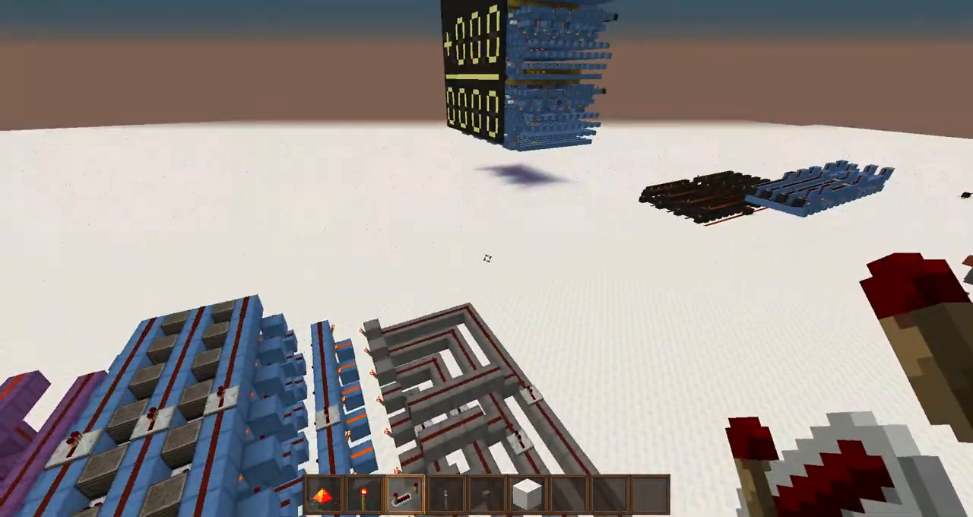
{"action": "mouse_move", "coordinate": [486, 258]}
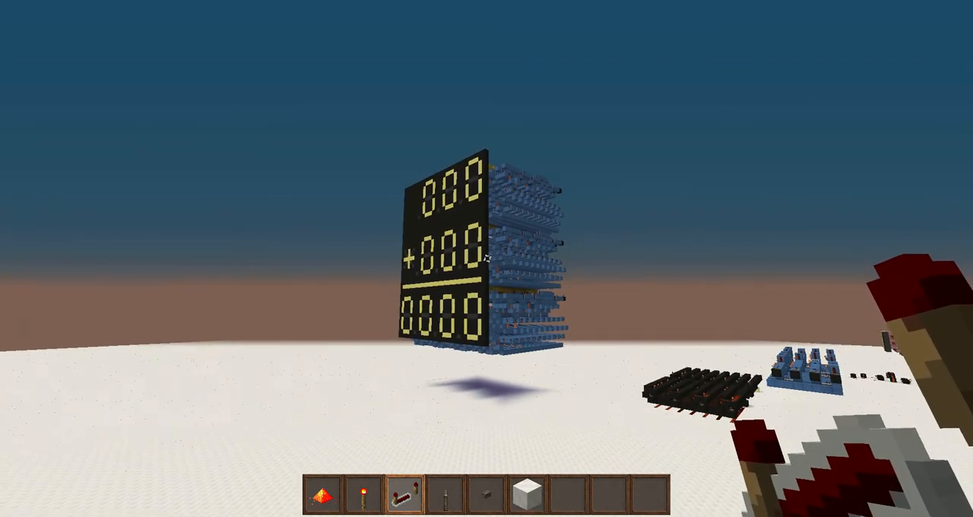
{"action": "mouse_move", "coordinate": [486, 259]}
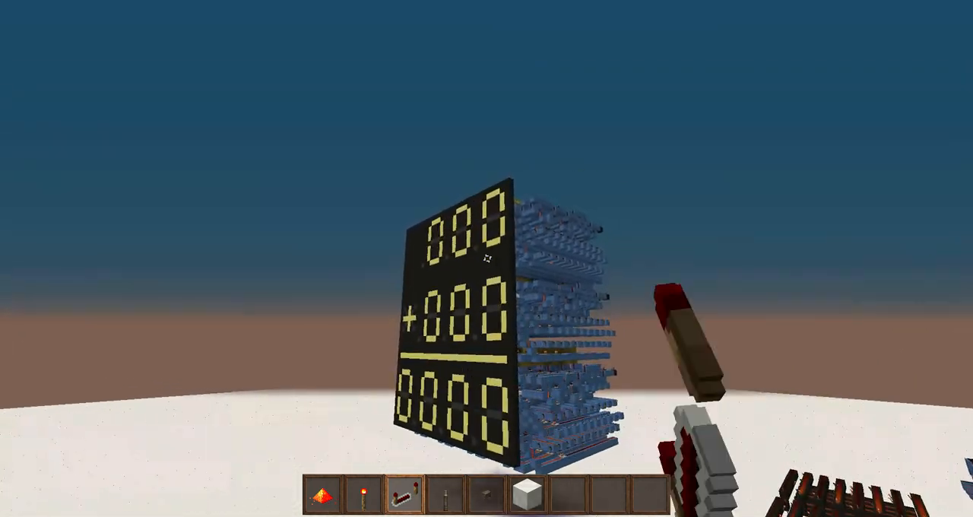
{"action": "mouse_move", "coordinate": [486, 258]}
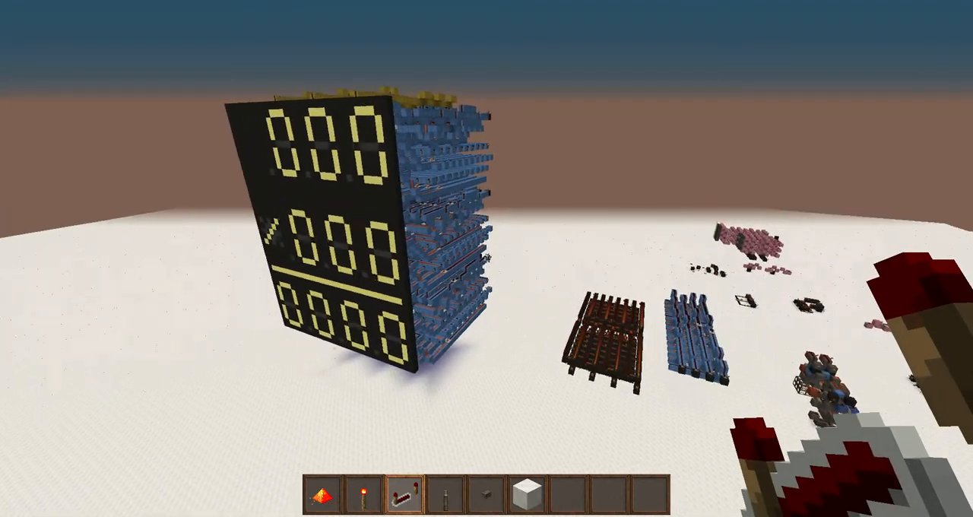
{"action": "mouse_move", "coordinate": [487, 259]}
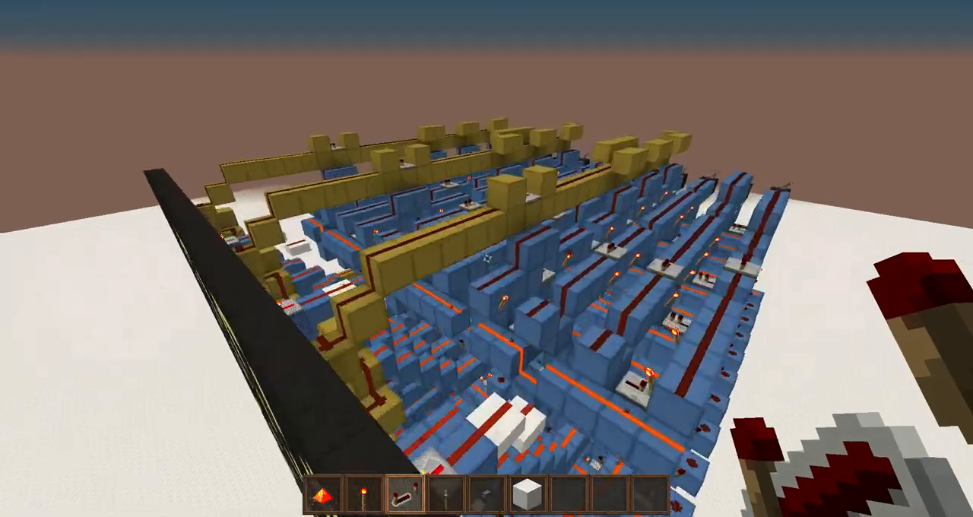
{"action": "mouse_move", "coordinate": [486, 259]}
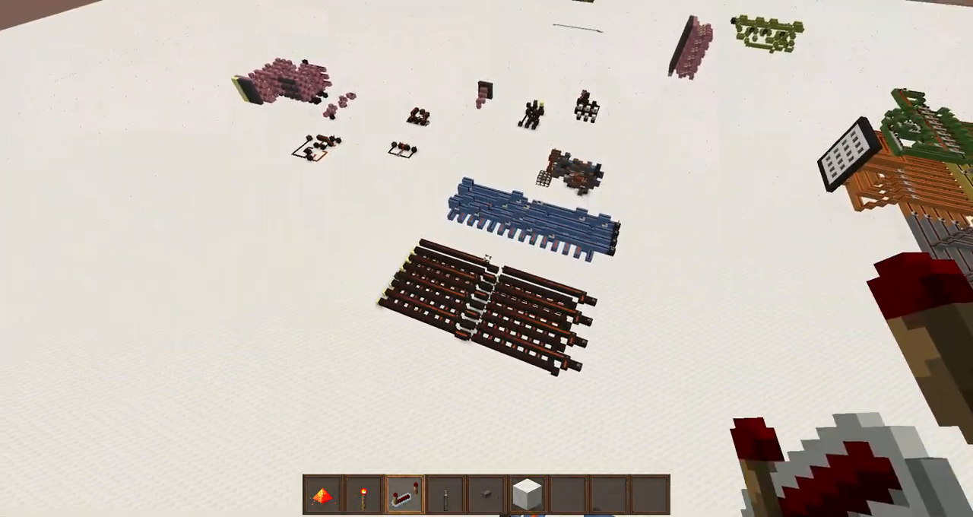
{"action": "mouse_move", "coordinate": [486, 258]}
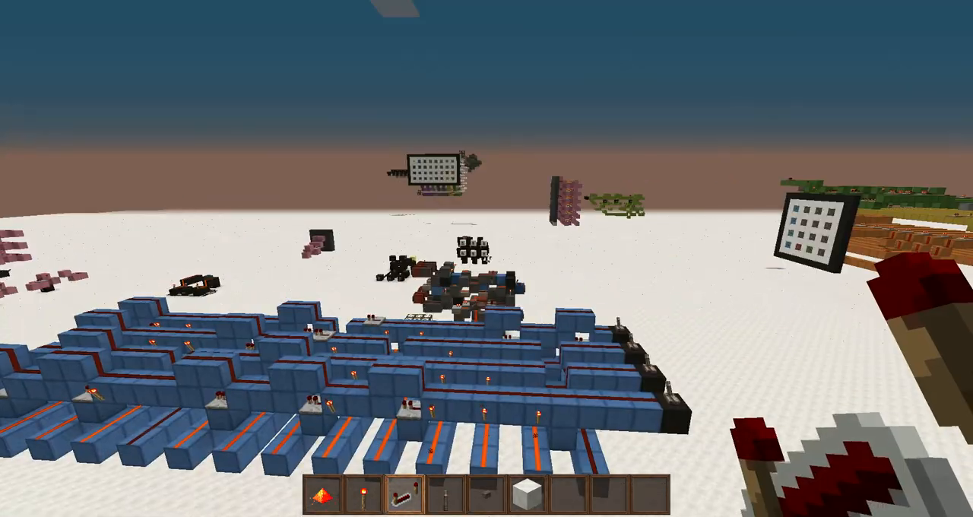
{"action": "mouse_move", "coordinate": [487, 258]}
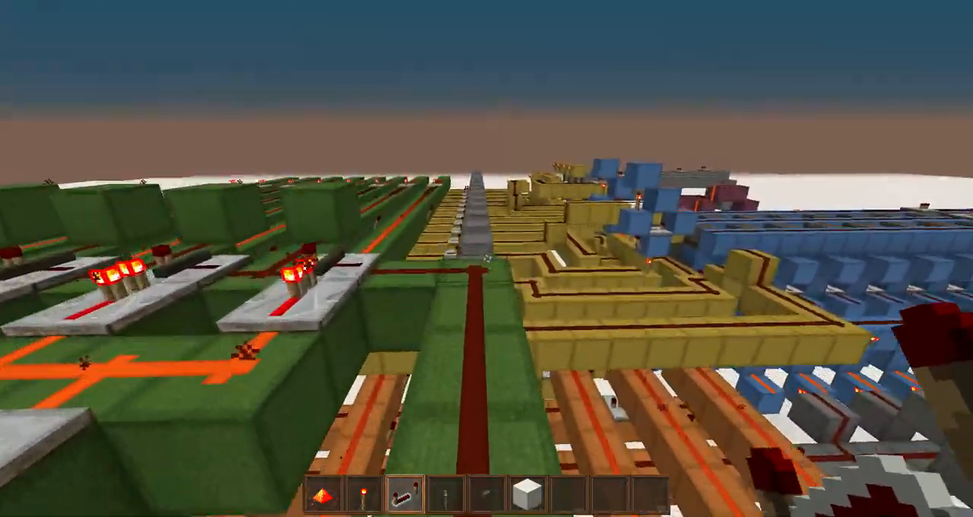
{"action": "mouse_move", "coordinate": [486, 259]}
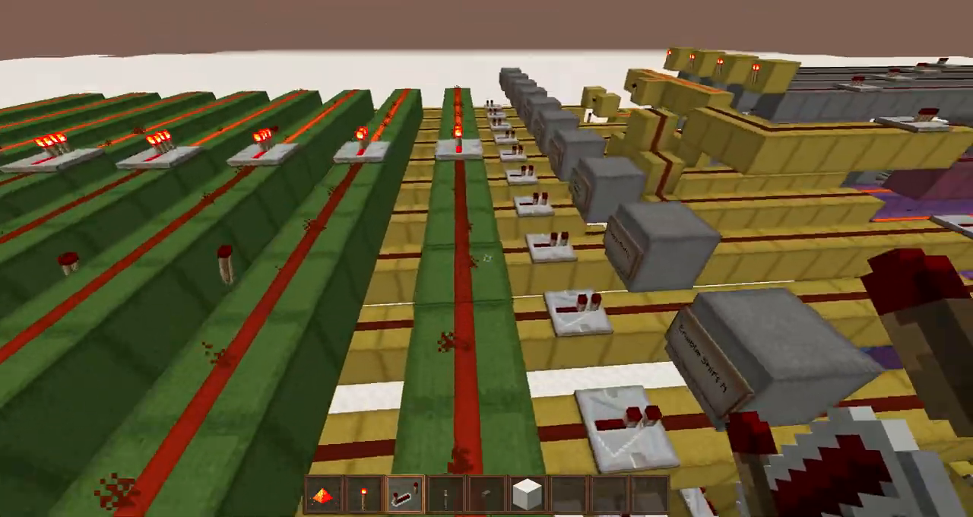
{"action": "mouse_move", "coordinate": [487, 258]}
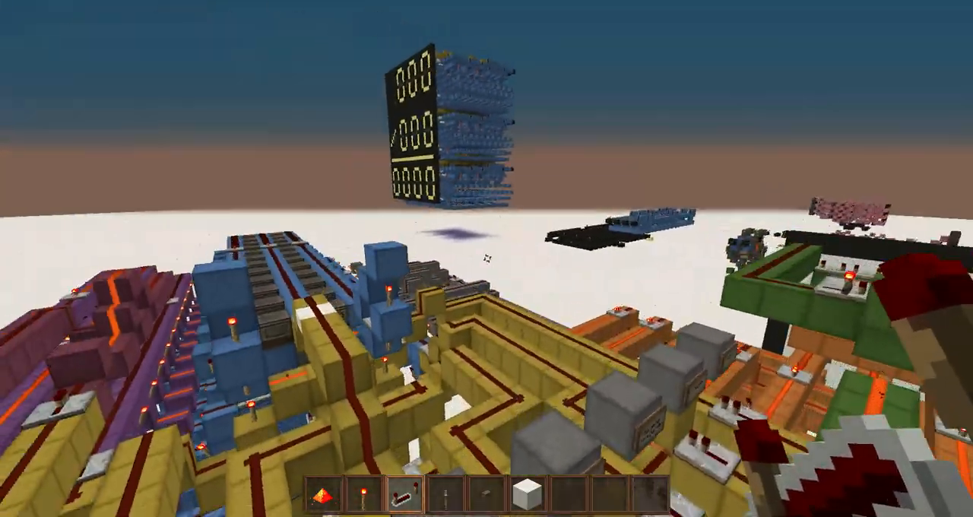
{"action": "mouse_move", "coordinate": [486, 258]}
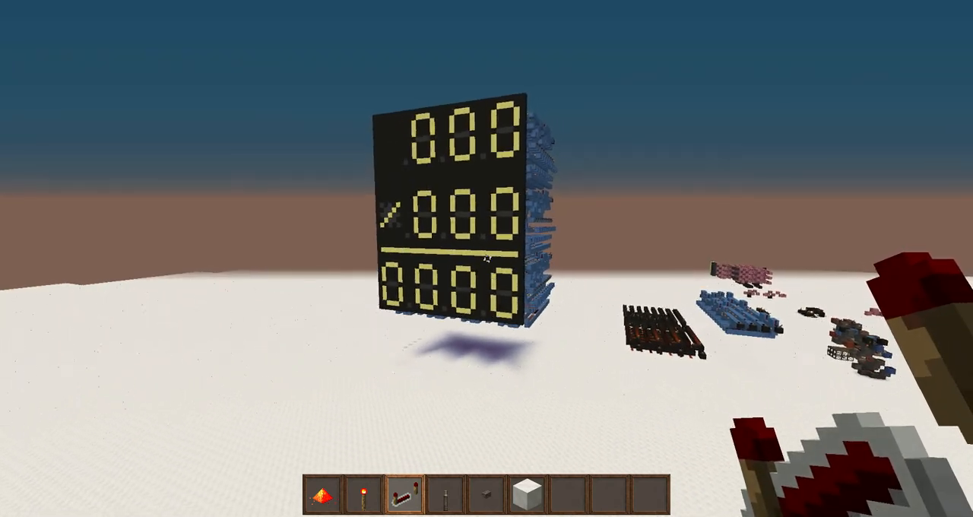
{"action": "mouse_move", "coordinate": [486, 259]}
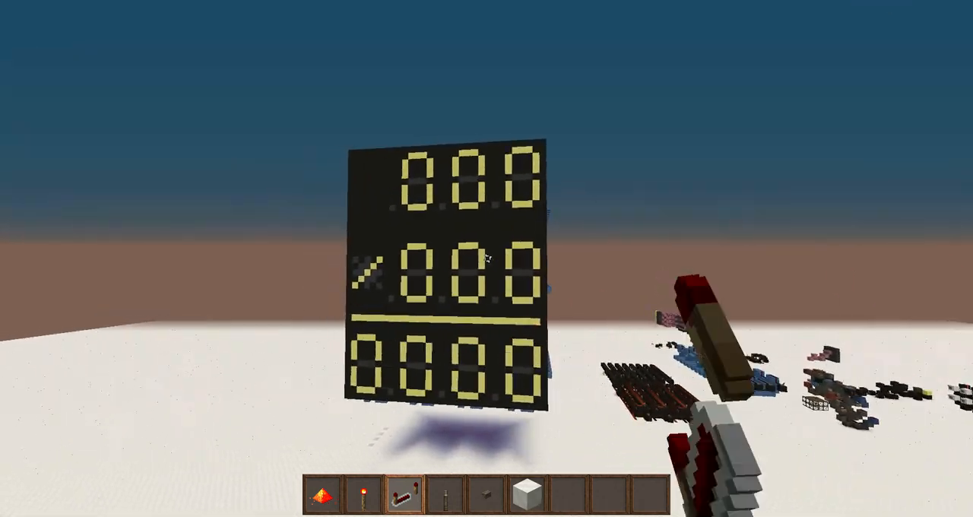
{"action": "mouse_move", "coordinate": [487, 259]}
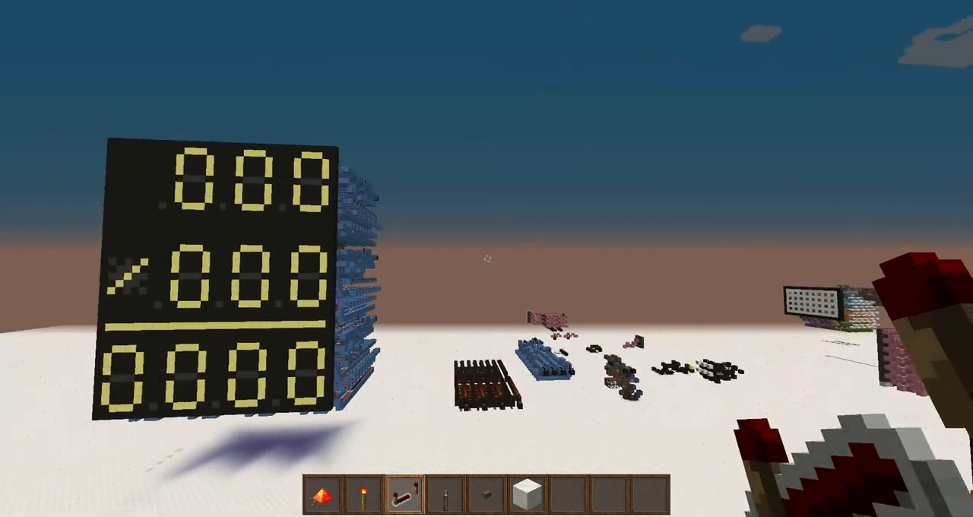
{"action": "mouse_move", "coordinate": [486, 258]}
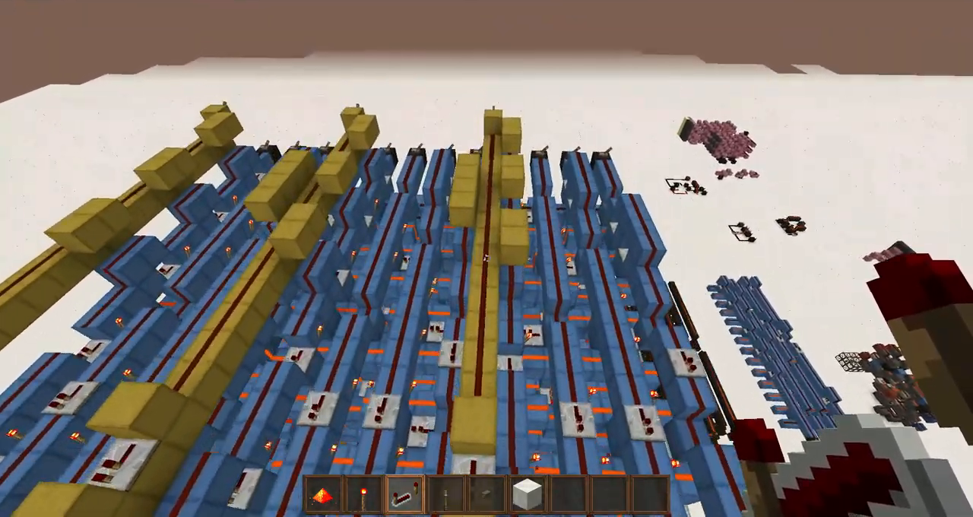
{"action": "mouse_move", "coordinate": [486, 258]}
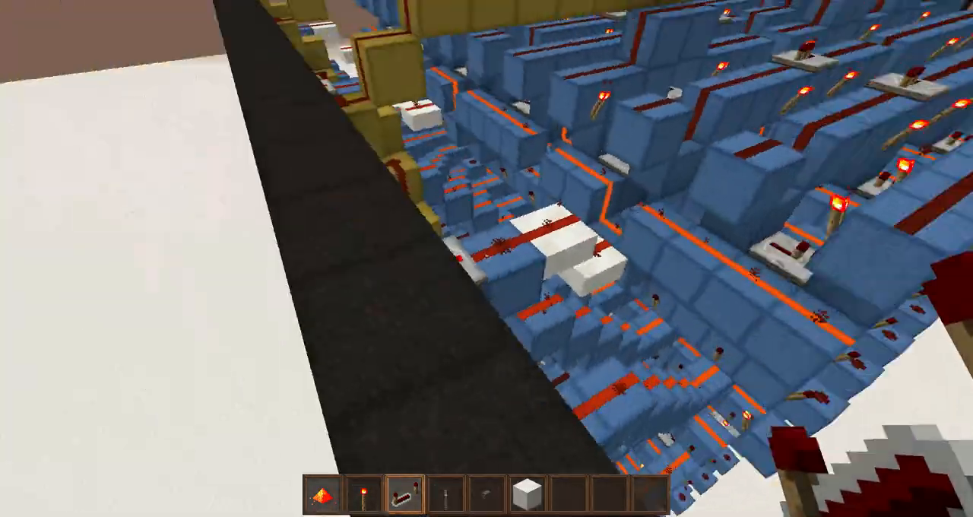
{"action": "mouse_move", "coordinate": [486, 259]}
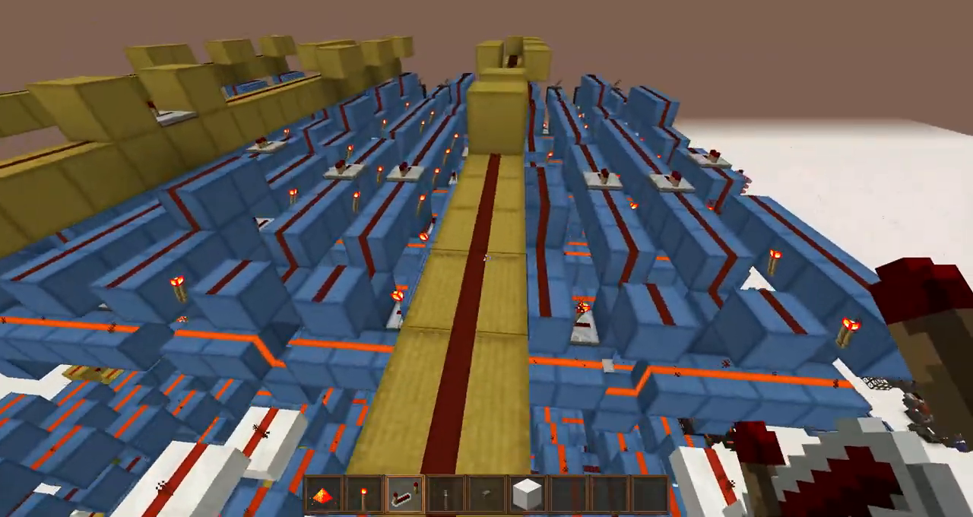
{"action": "mouse_move", "coordinate": [486, 258]}
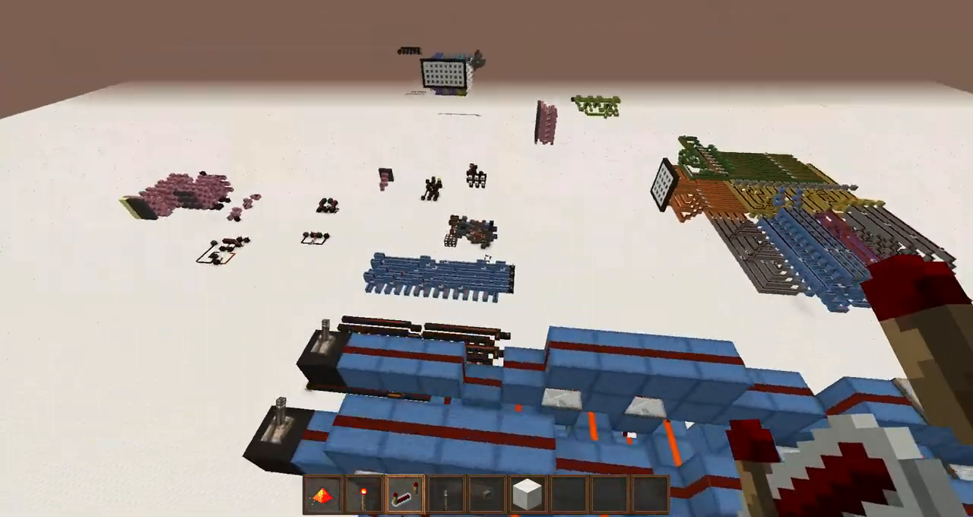
{"action": "mouse_move", "coordinate": [487, 258]}
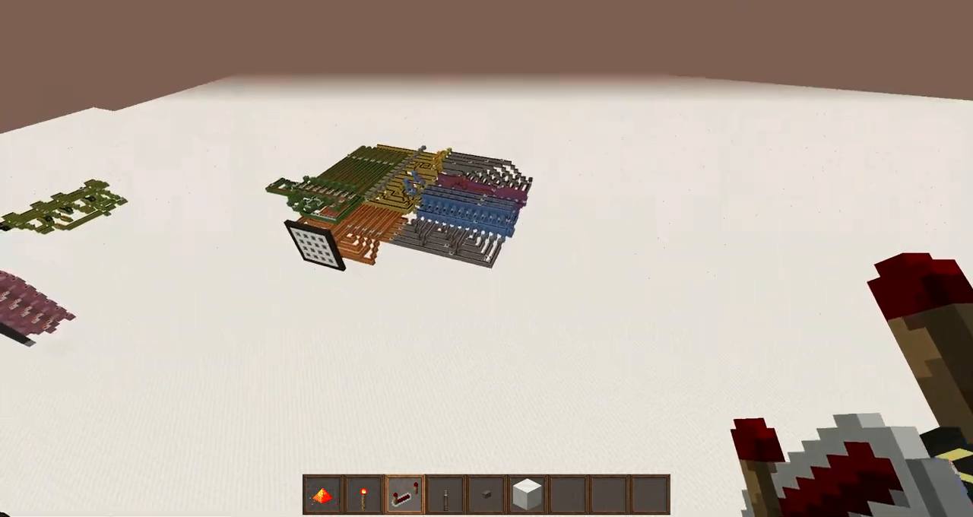
{"action": "mouse_move", "coordinate": [487, 259]}
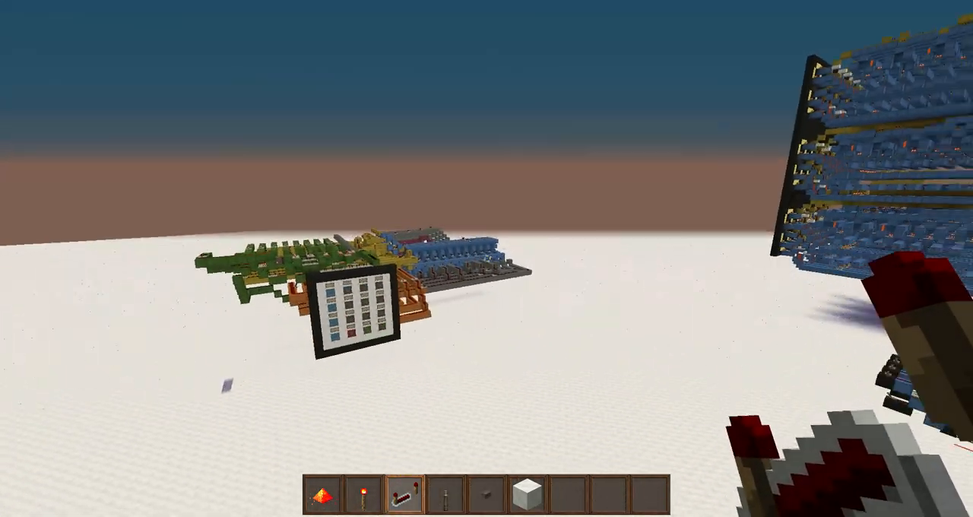
{"action": "mouse_move", "coordinate": [486, 259]}
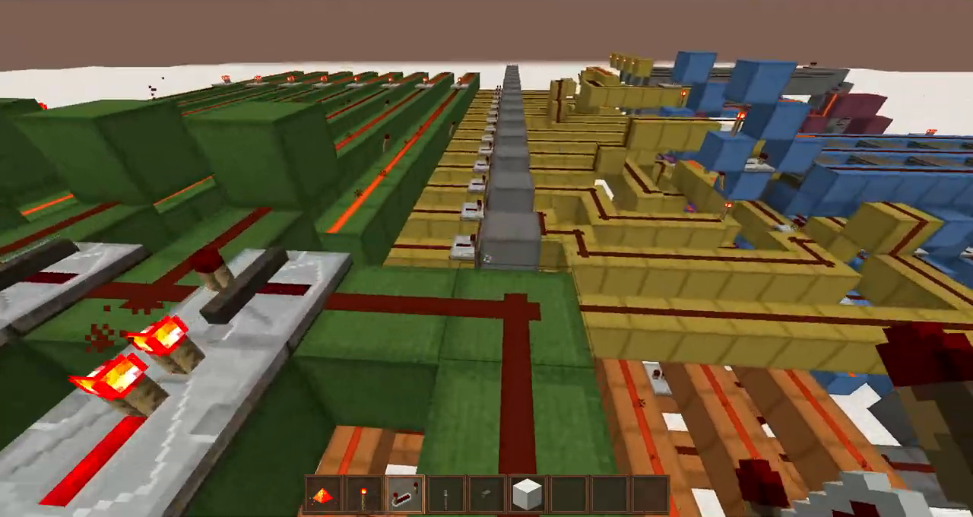
{"action": "mouse_move", "coordinate": [487, 258]}
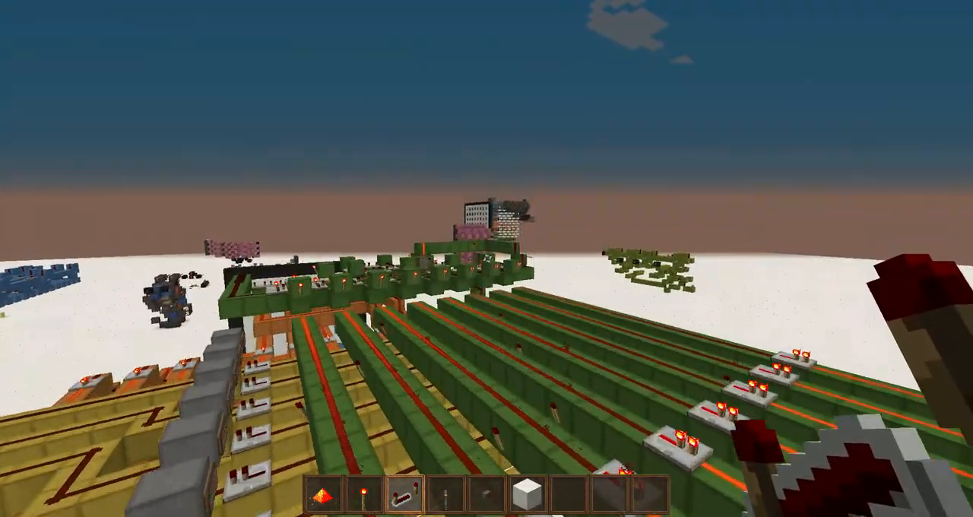
{"action": "mouse_move", "coordinate": [486, 259]}
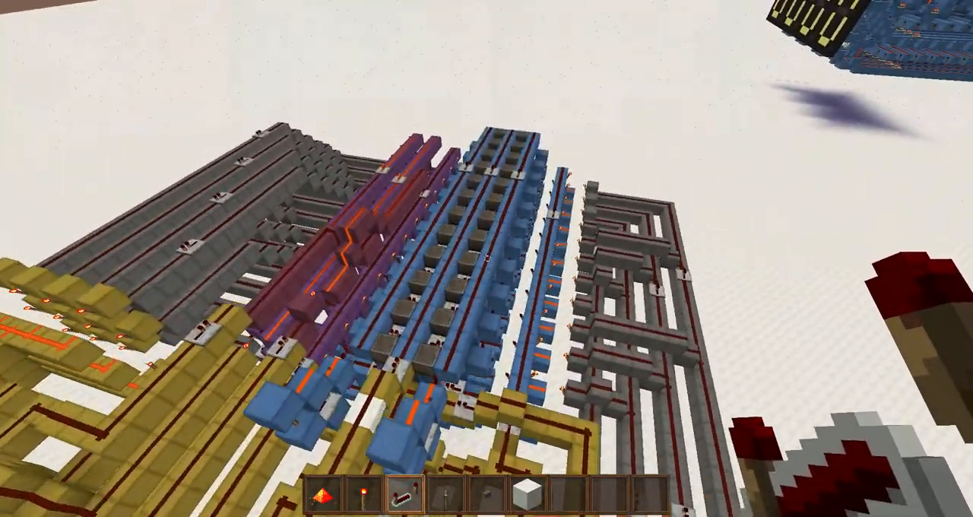
{"action": "mouse_move", "coordinate": [486, 258]}
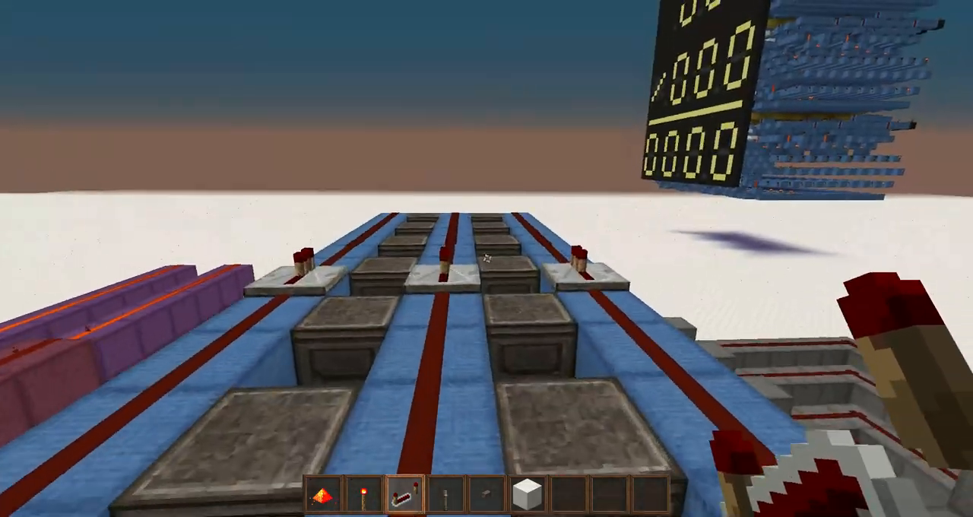
{"action": "mouse_move", "coordinate": [486, 259]}
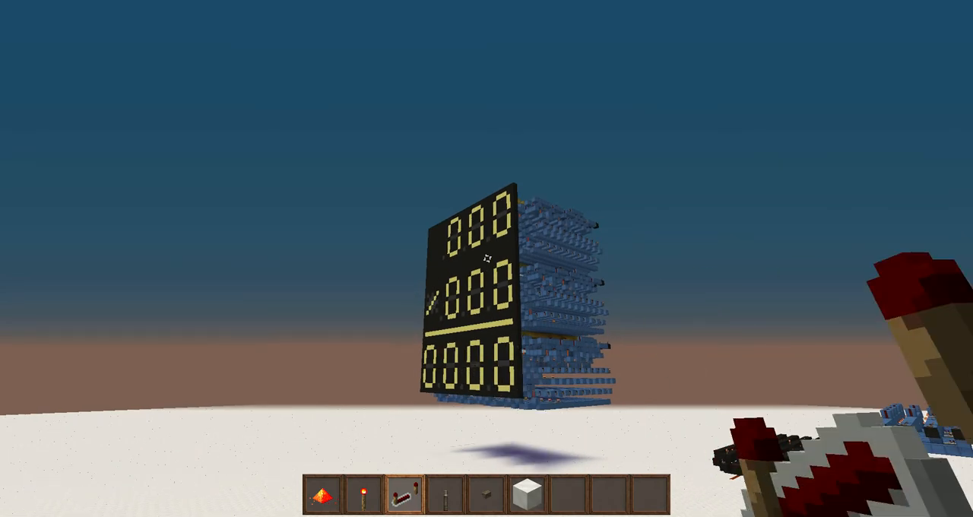
{"action": "mouse_move", "coordinate": [486, 258]}
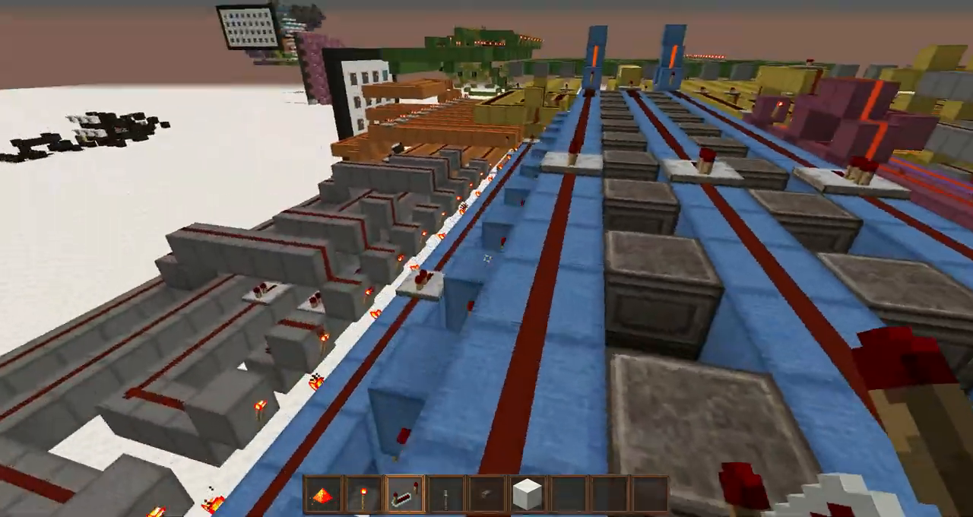
{"action": "mouse_move", "coordinate": [486, 259]}
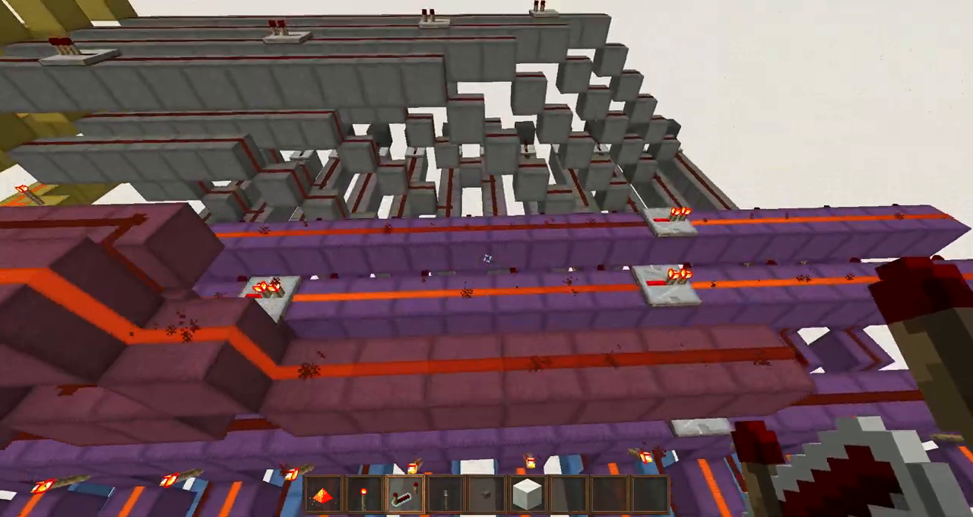
{"action": "mouse_move", "coordinate": [486, 259]}
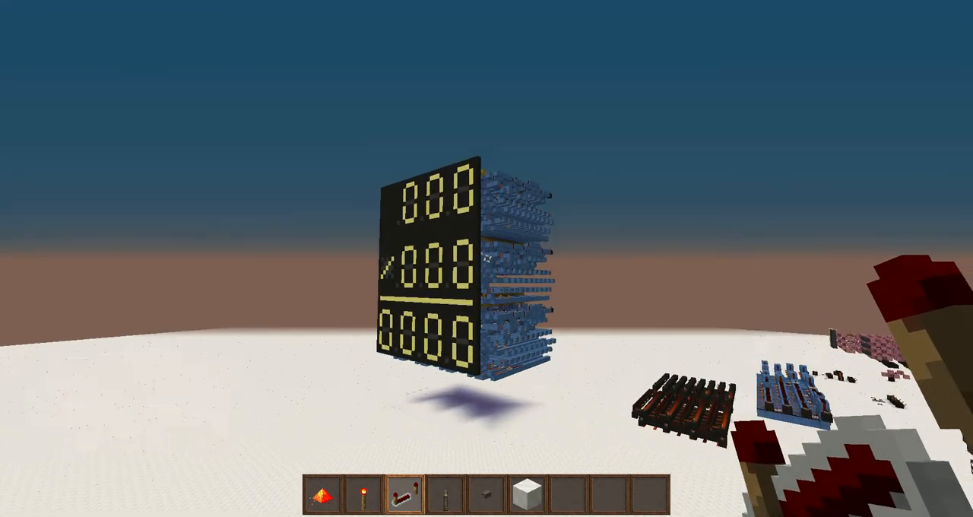
{"action": "mouse_move", "coordinate": [486, 259]}
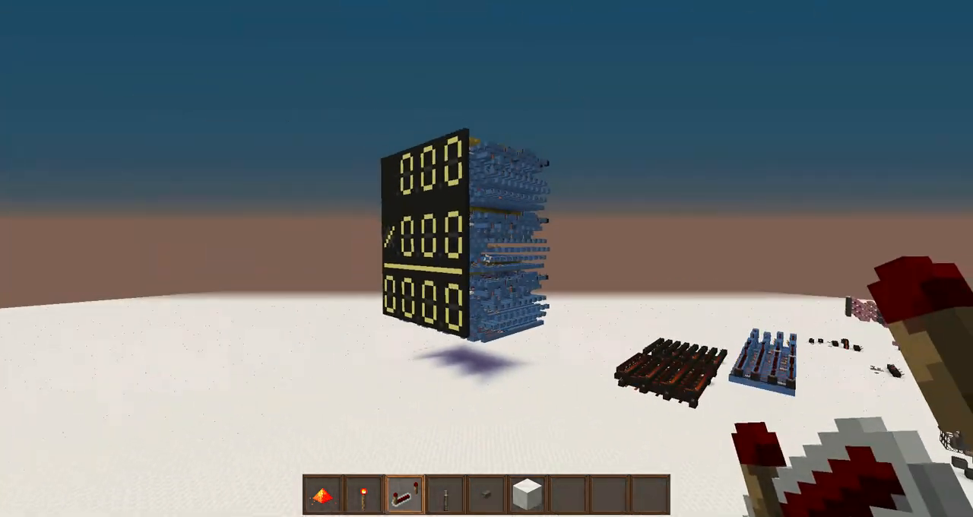
{"action": "mouse_move", "coordinate": [486, 258]}
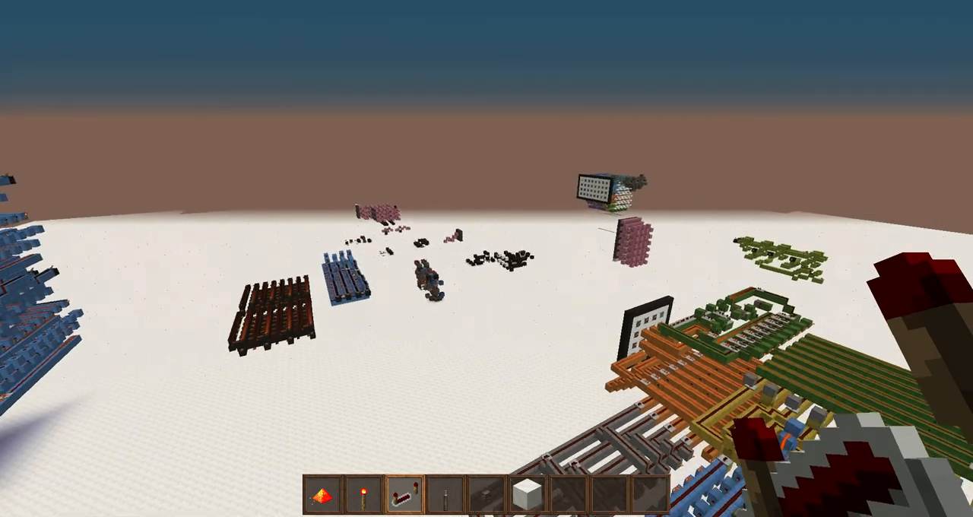